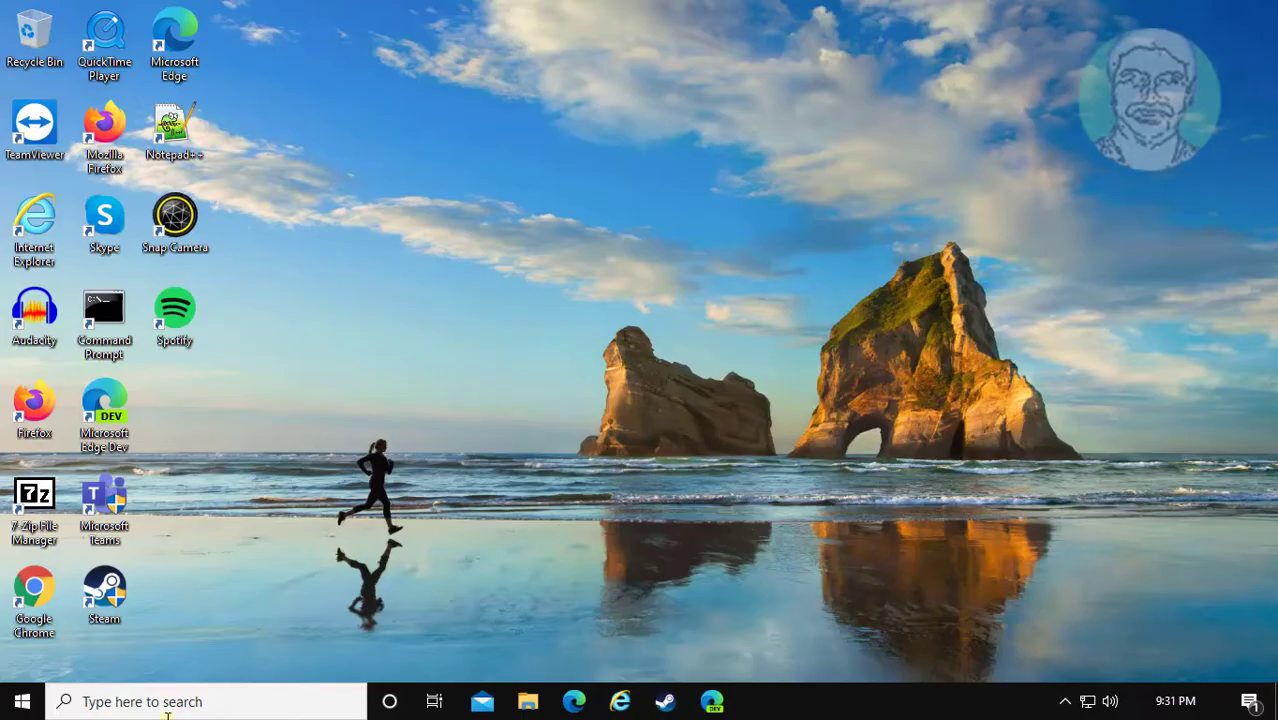
Search 'rege' and launch Registry Editor with Run as administrator.
text(regedit)
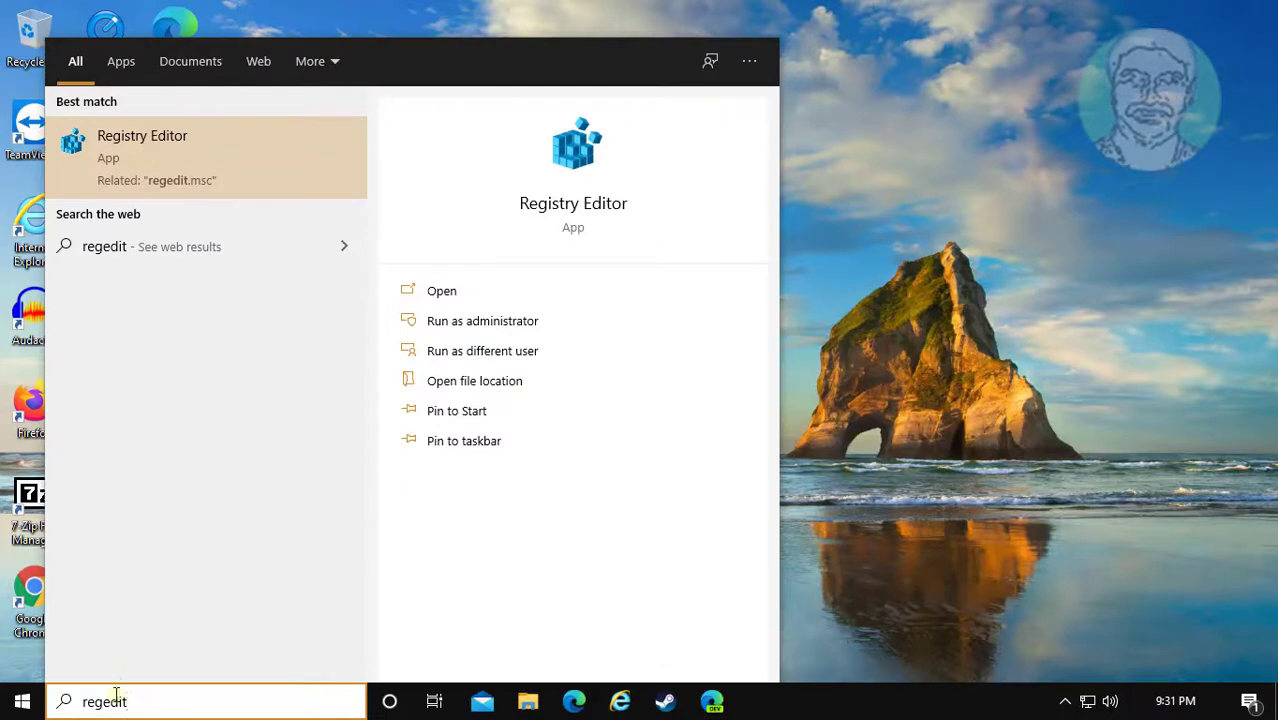
right_click(142, 150)
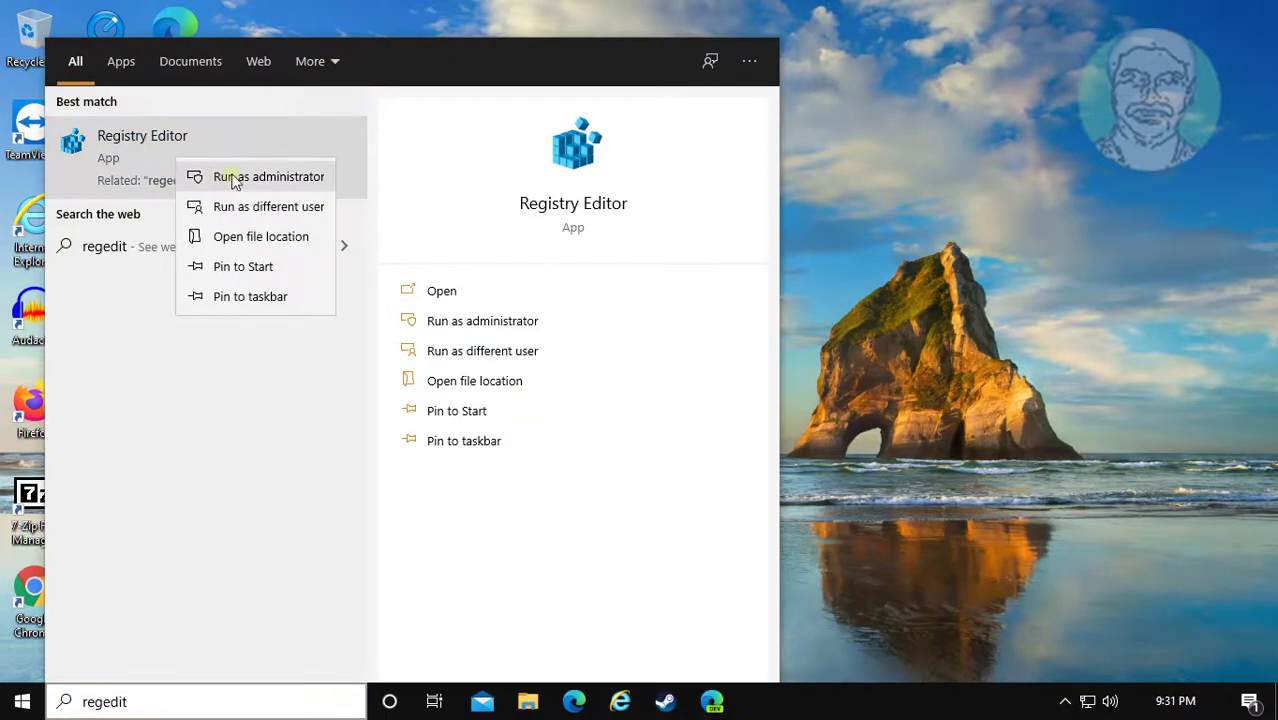
click(268, 176)
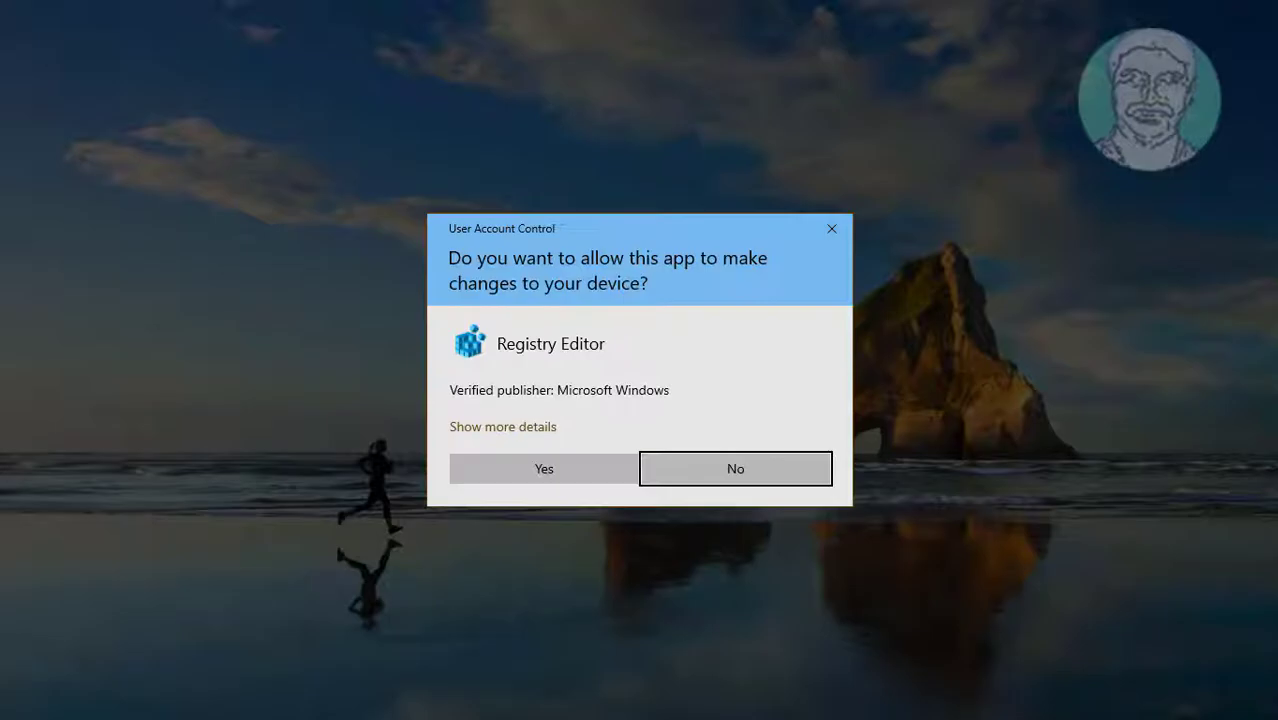
Allow the UAC prompt, collapse HKEY_LOCAL_MACHINE and expand HKEY_CLASSES_ROOT.
click(544, 468)
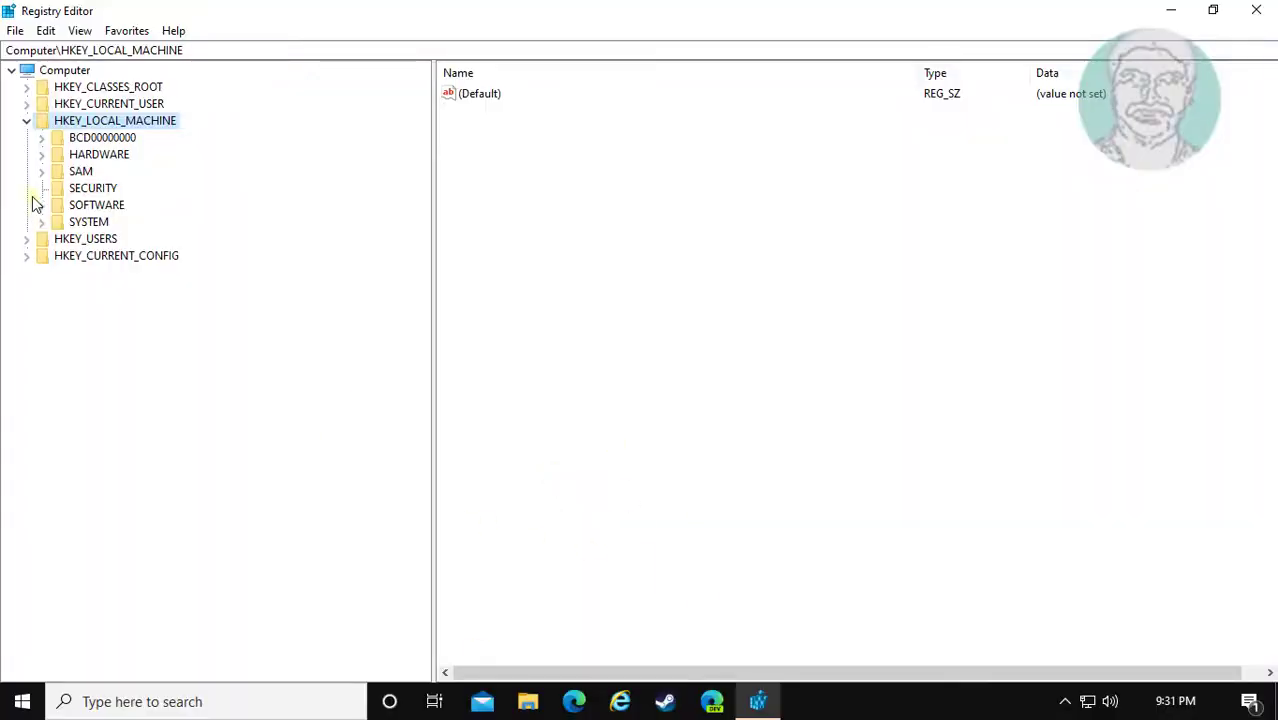
click(28, 120)
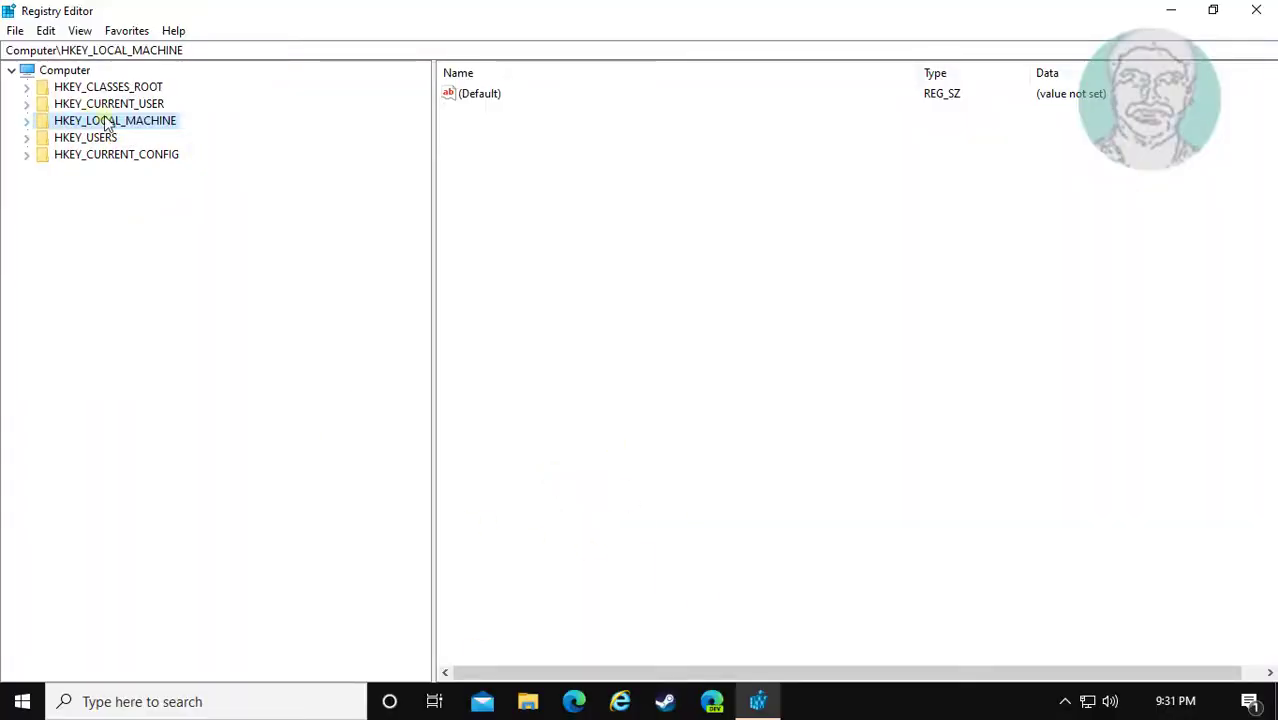
click(108, 88)
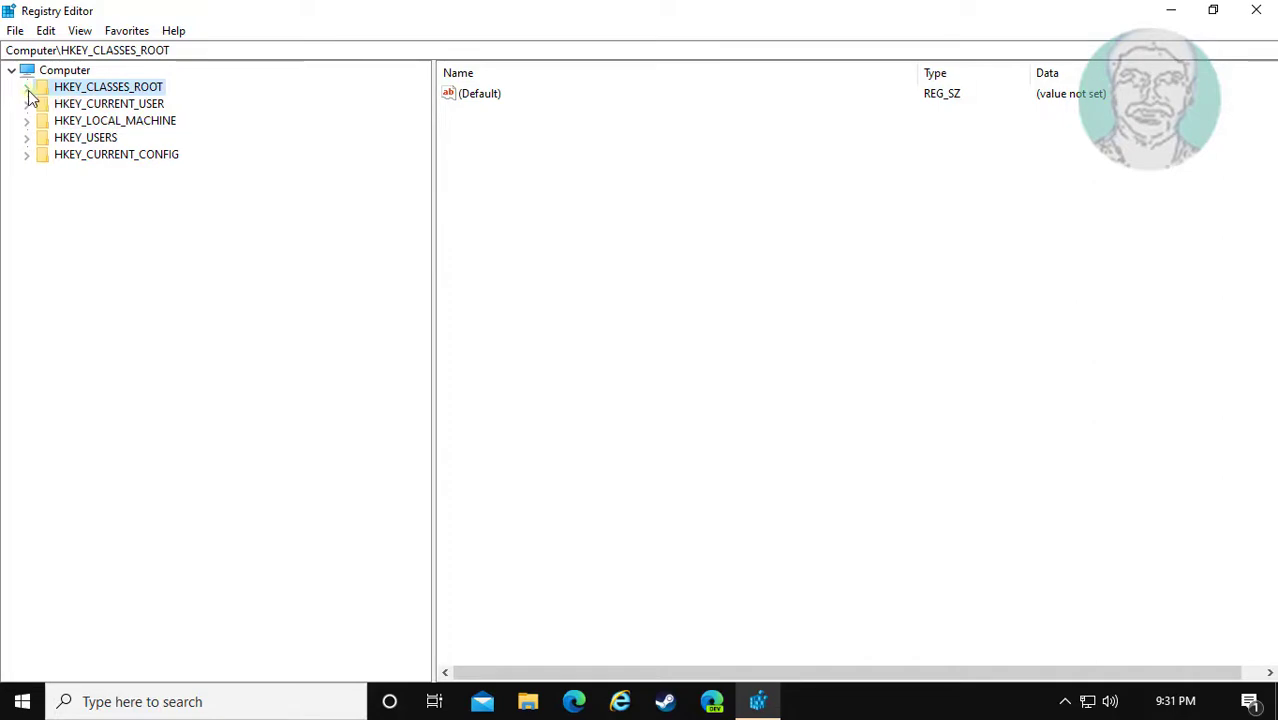
click(26, 86)
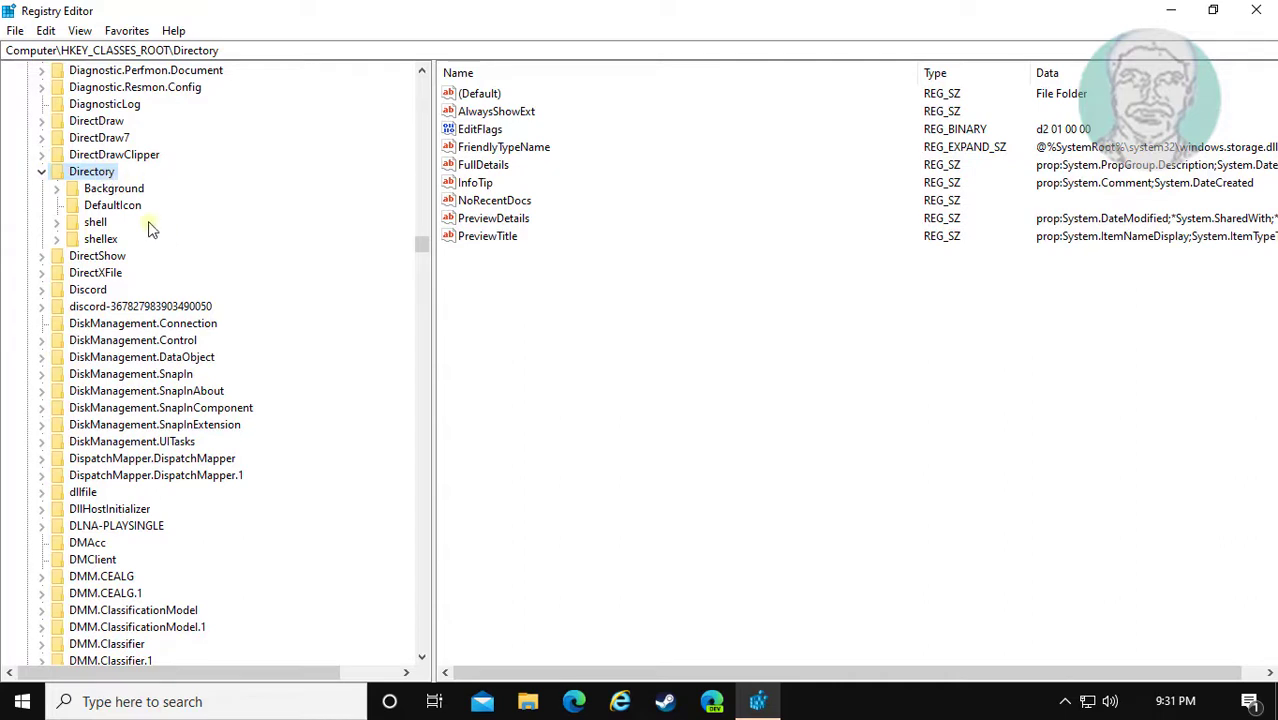
Expand Directory\Background\shellex\ContextMenuHandlers to list FileSyncEx, New, Sharing and WorkFolders.
click(112, 188)
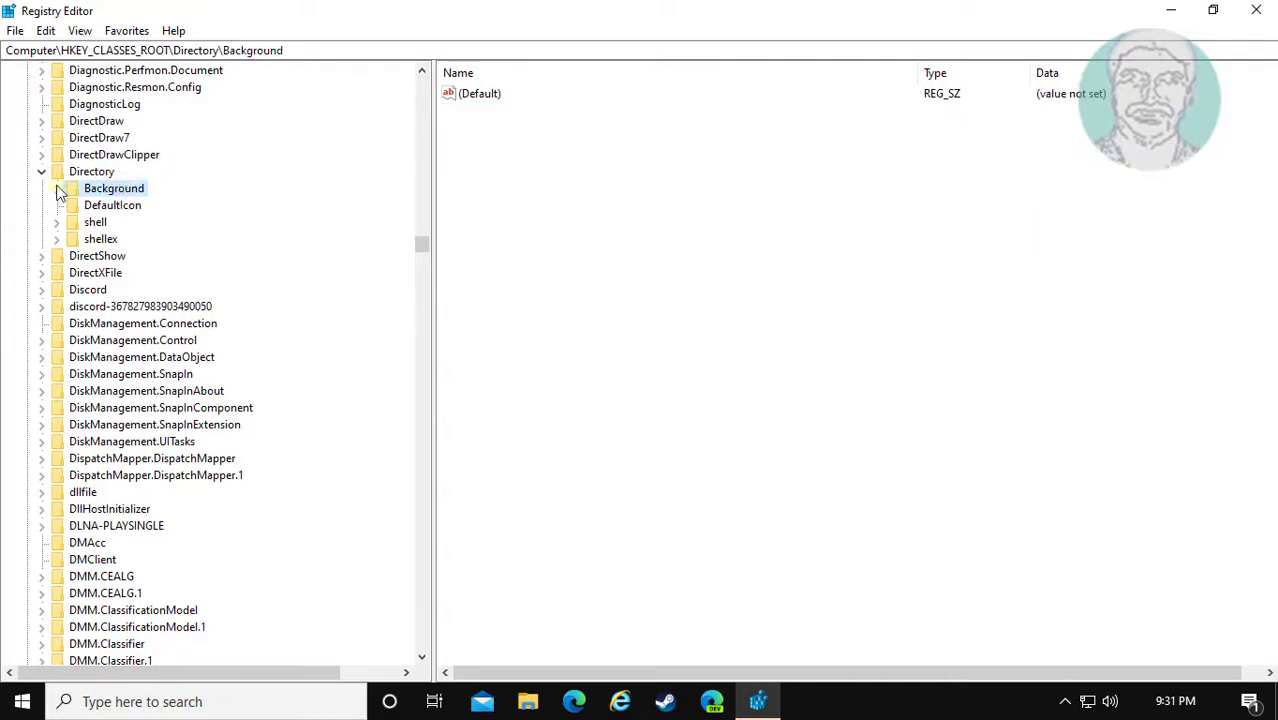
click(72, 204)
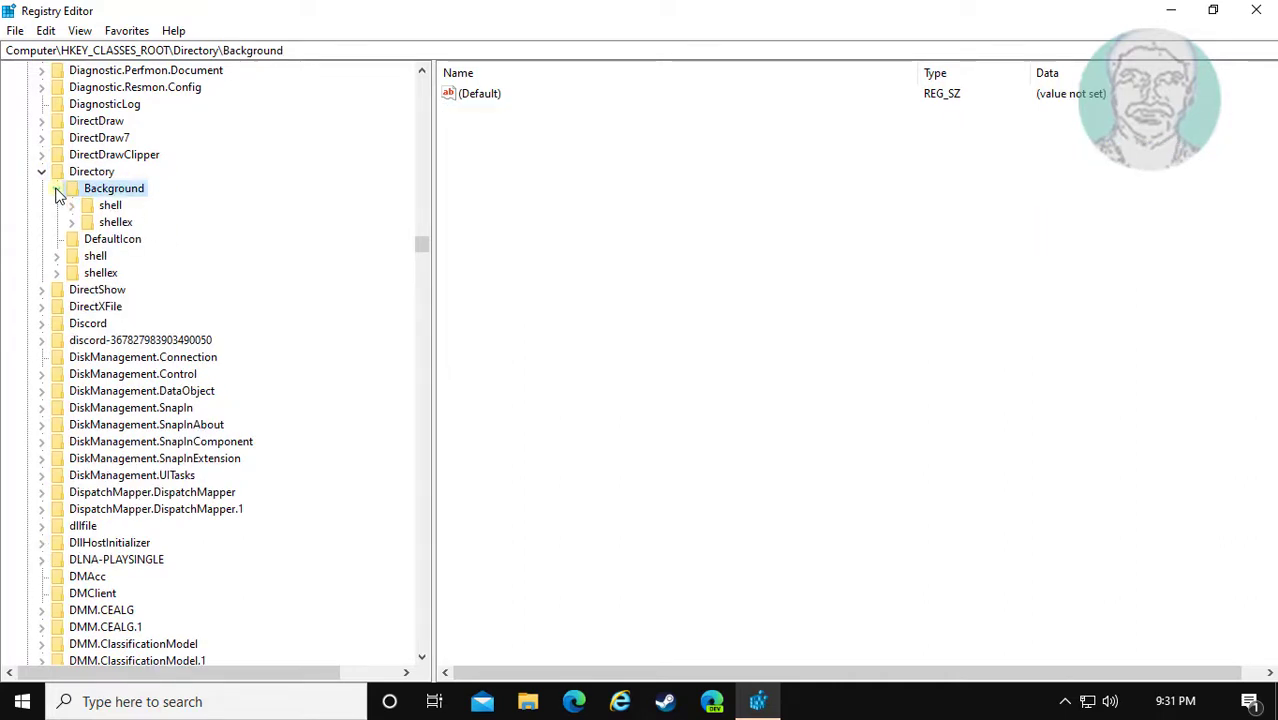
click(114, 222)
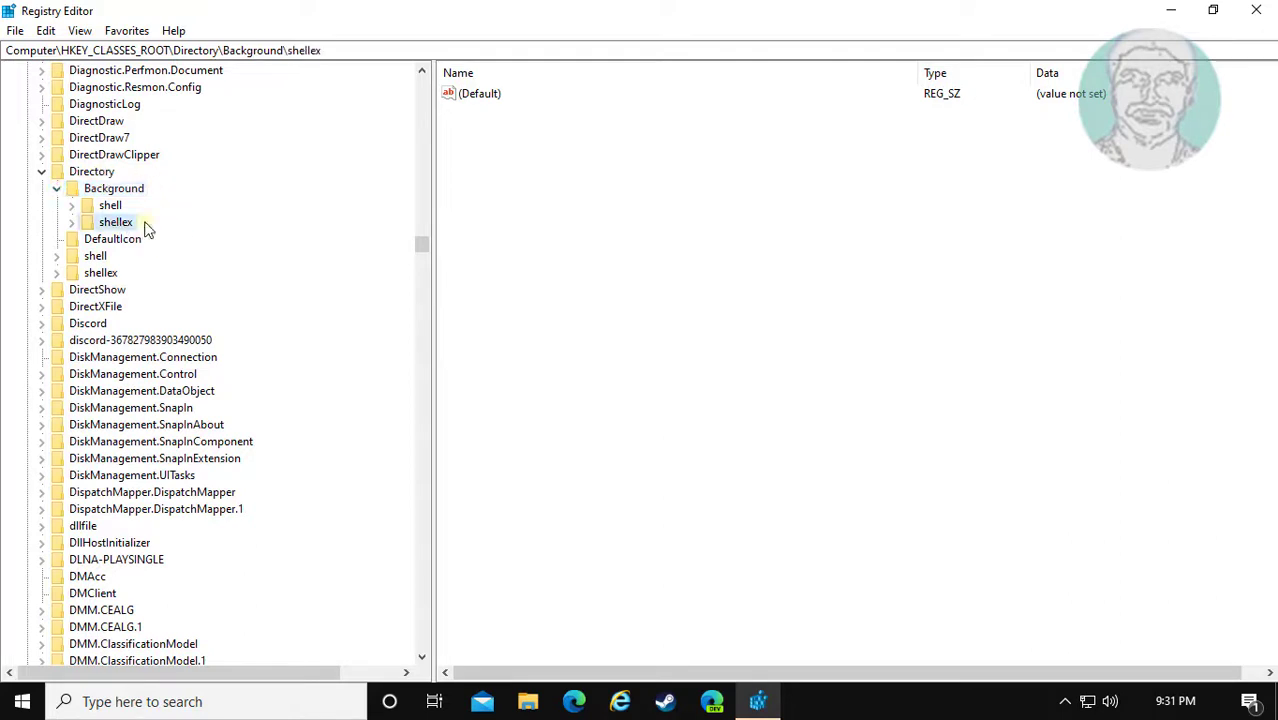
click(72, 220)
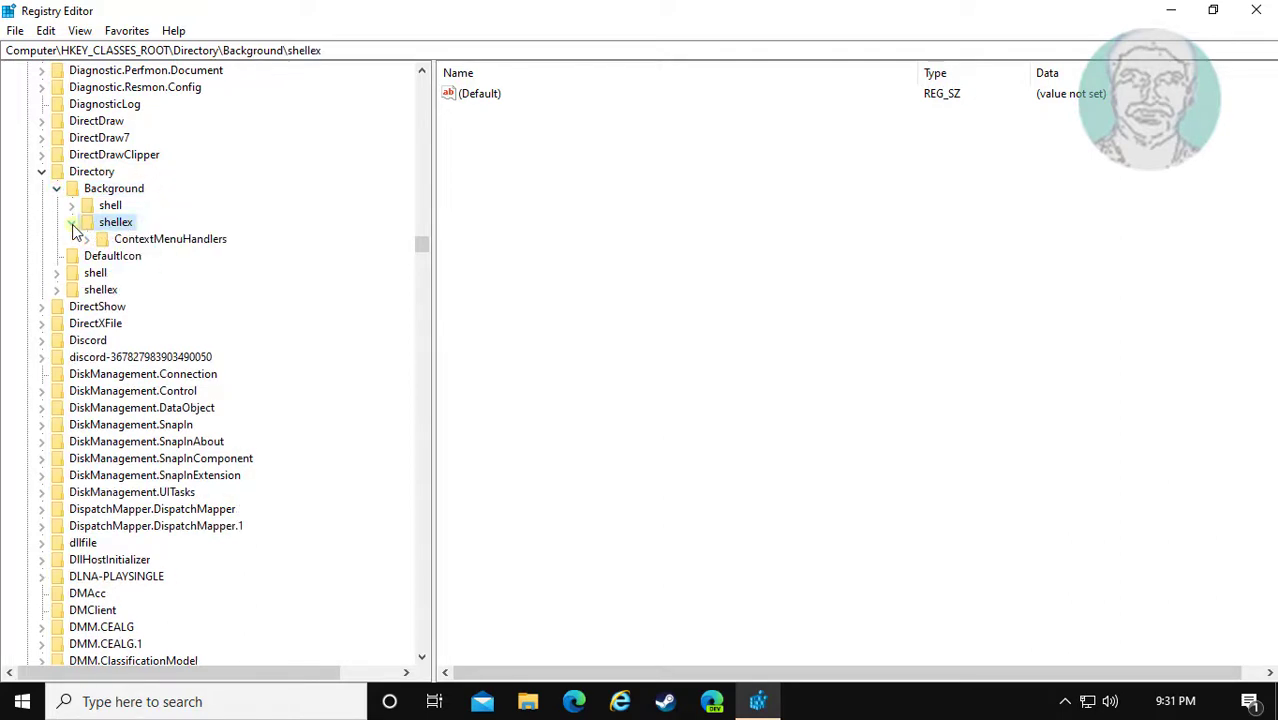
click(170, 240)
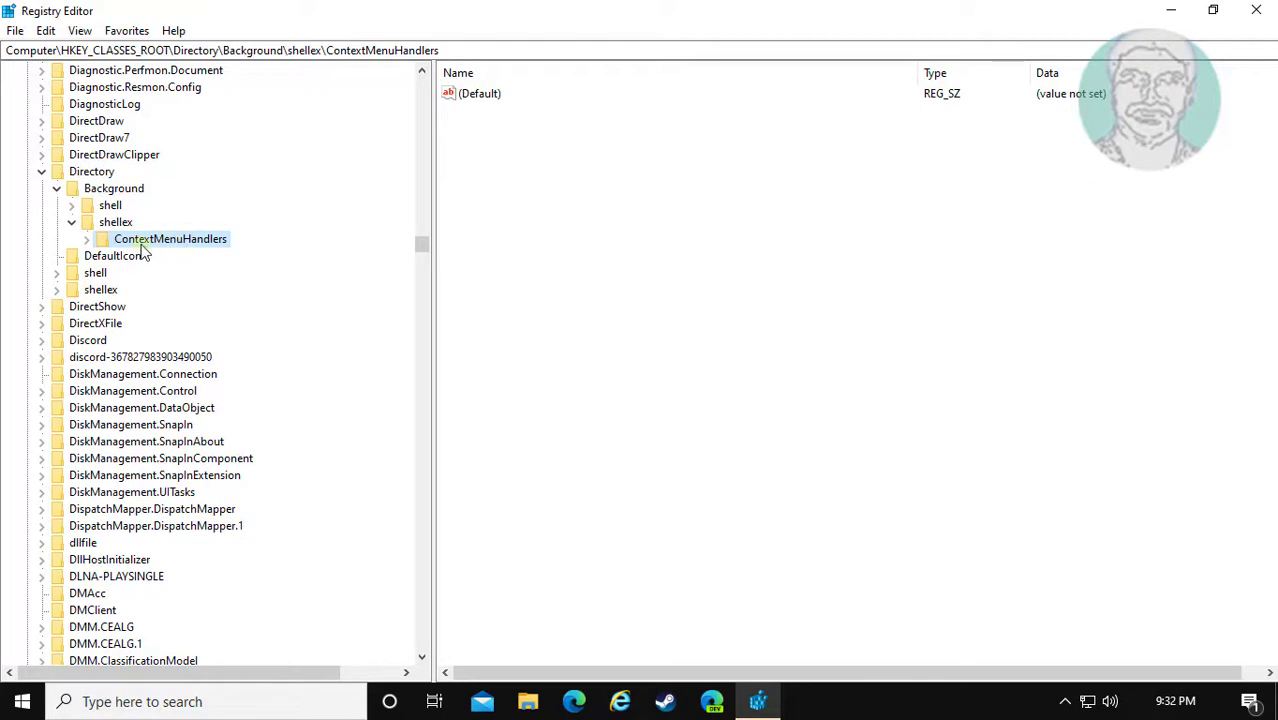
click(86, 240)
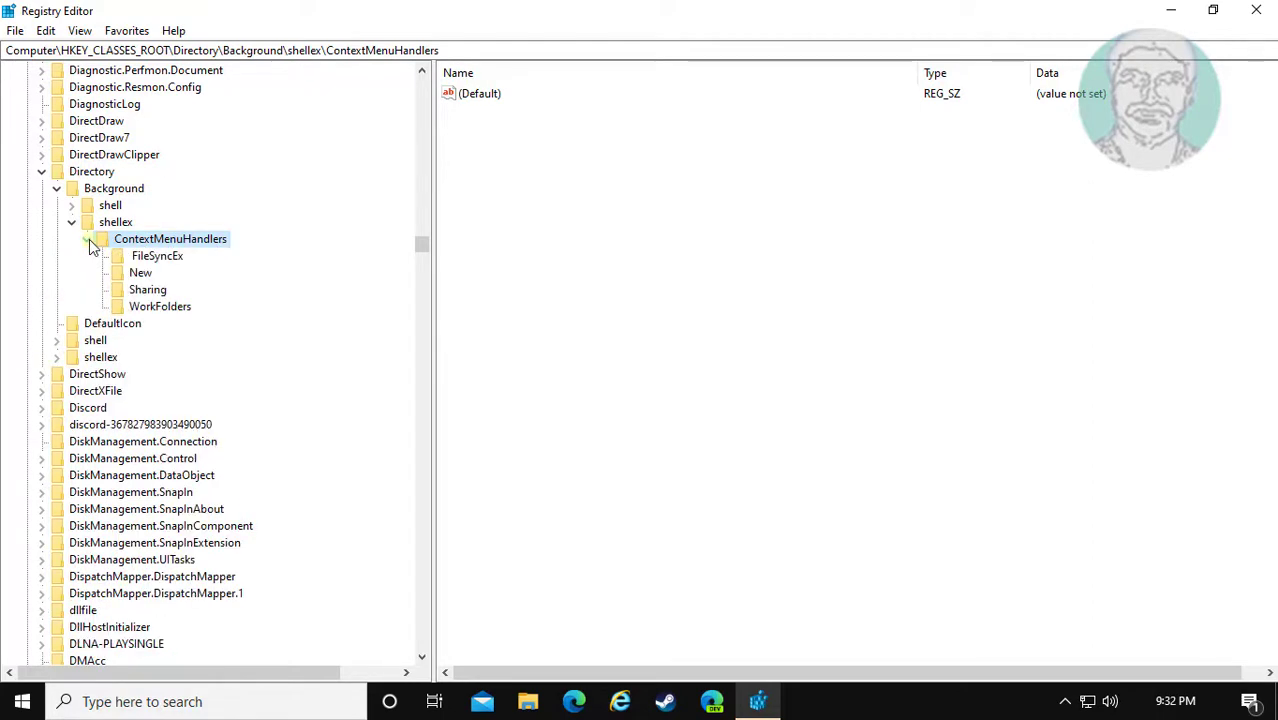
mouse_move(248, 244)
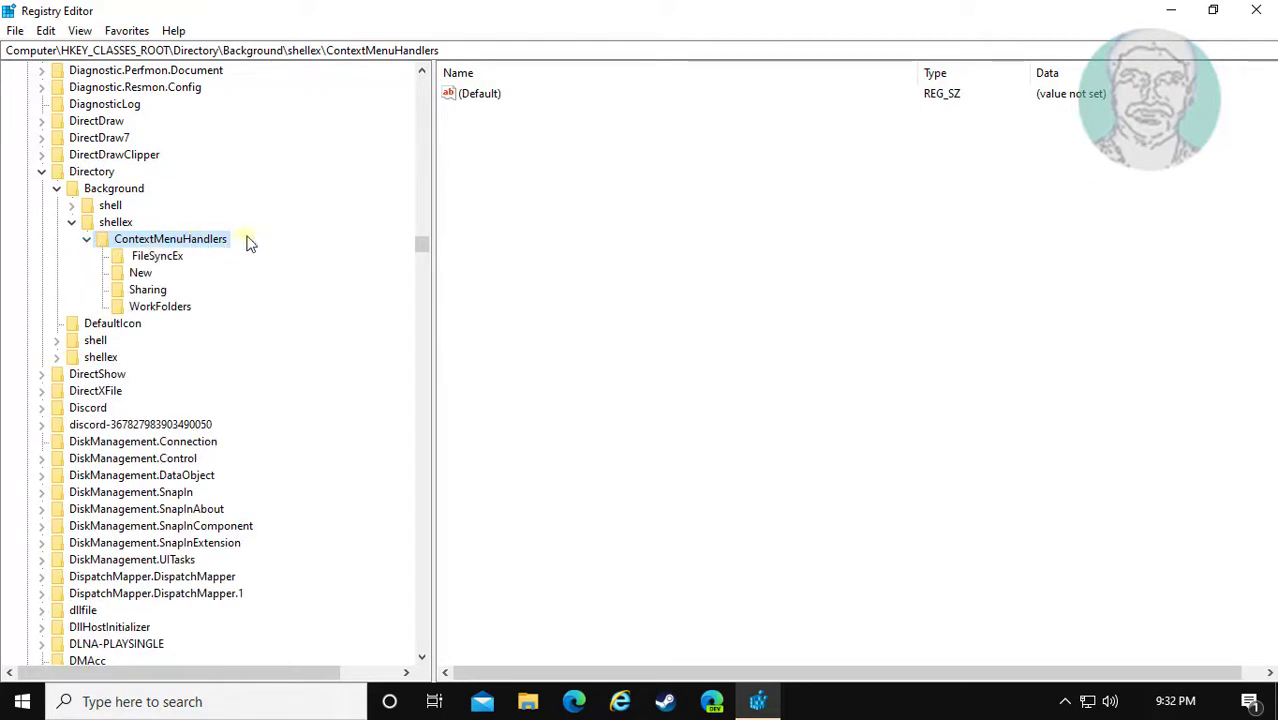
mouse_move(148, 284)
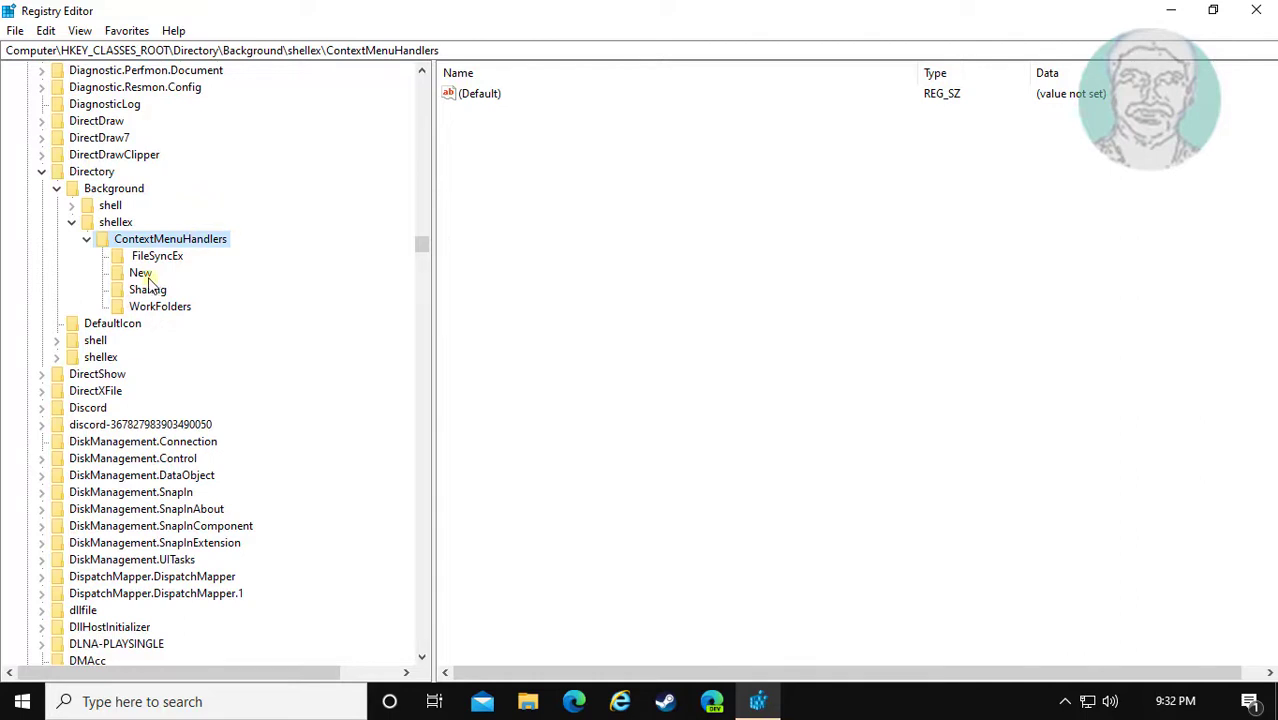
Set the New key's (Default) value data to {D969A300-E7FF-11d0-A93B-00A0C90F2719}.
click(140, 272)
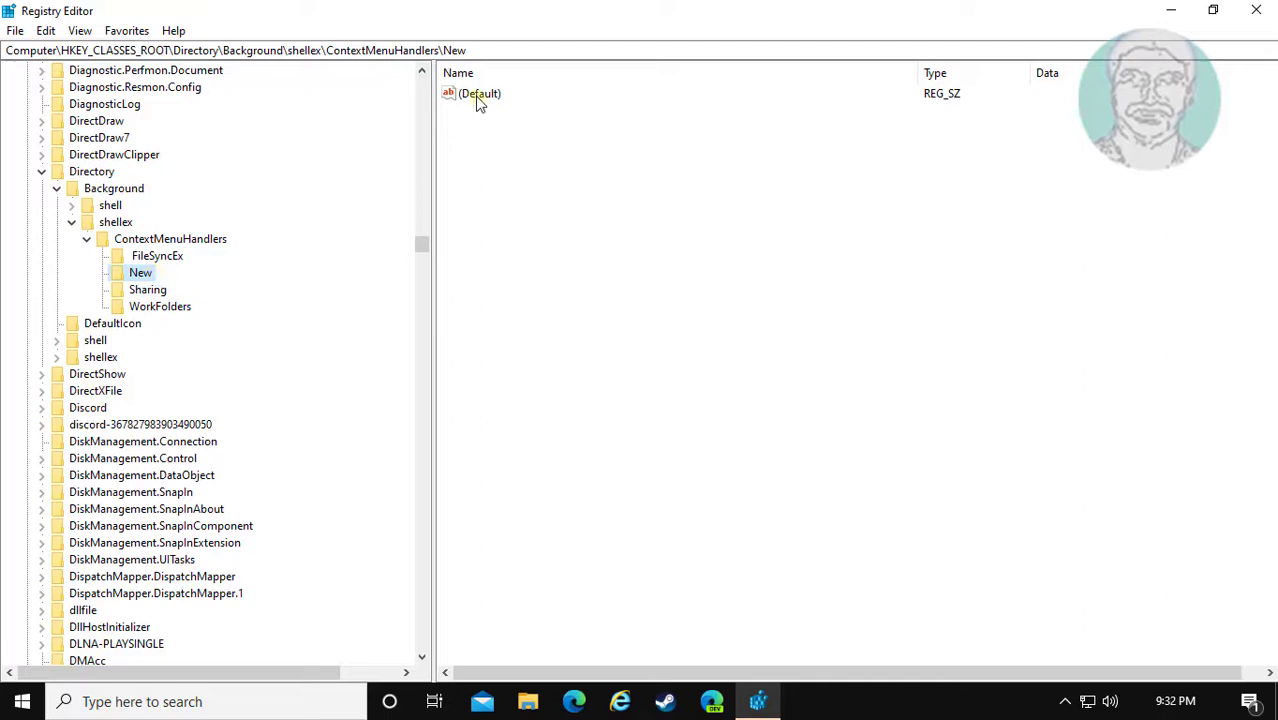
double_click(480, 94)
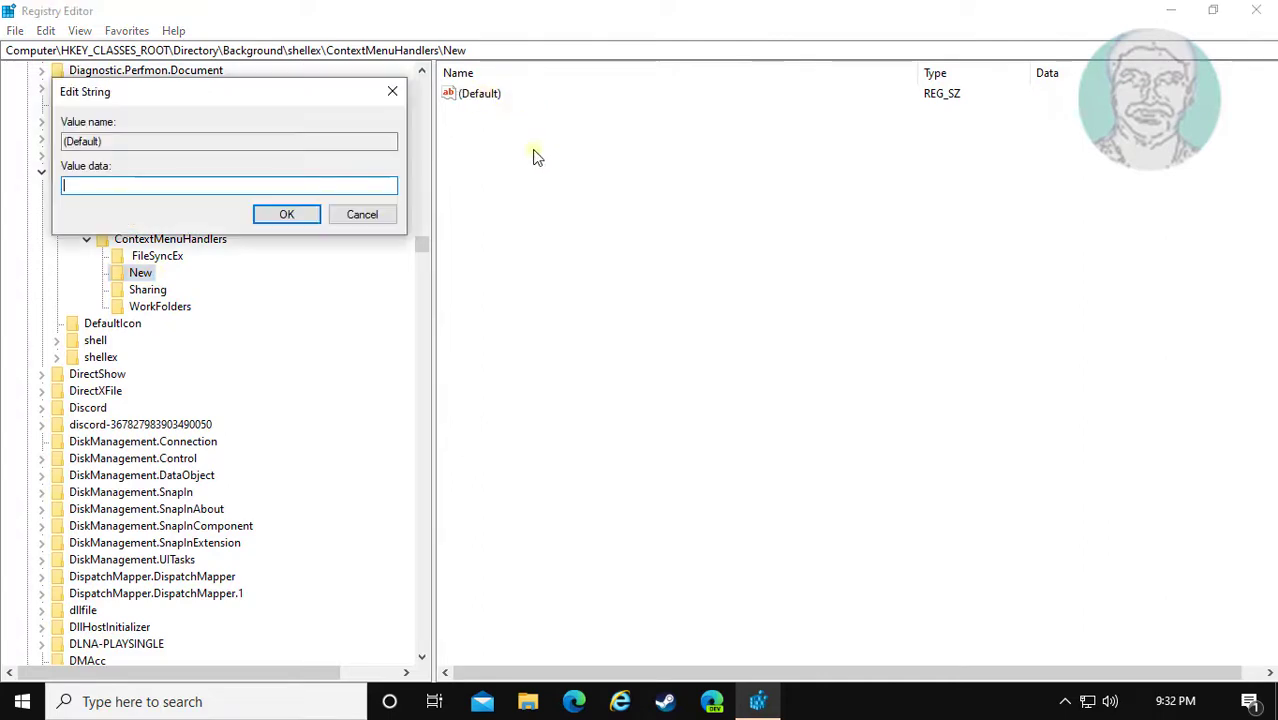
right_click(150, 184)
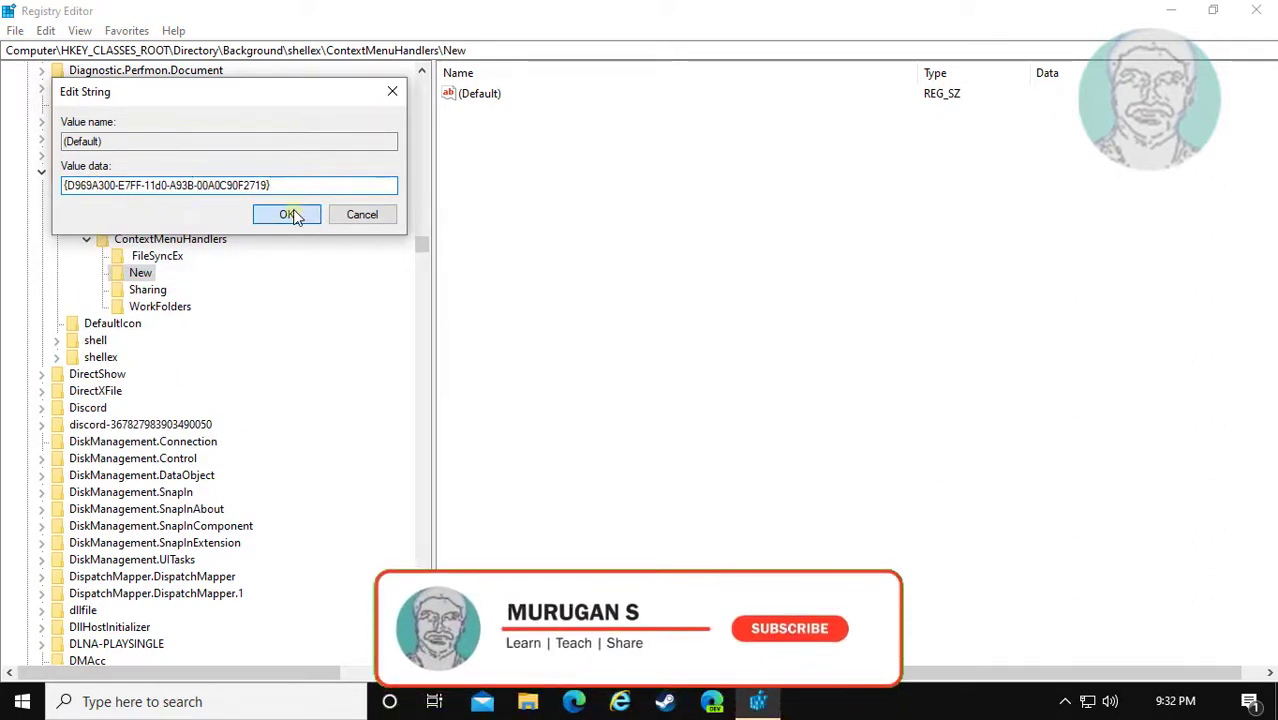
click(288, 214)
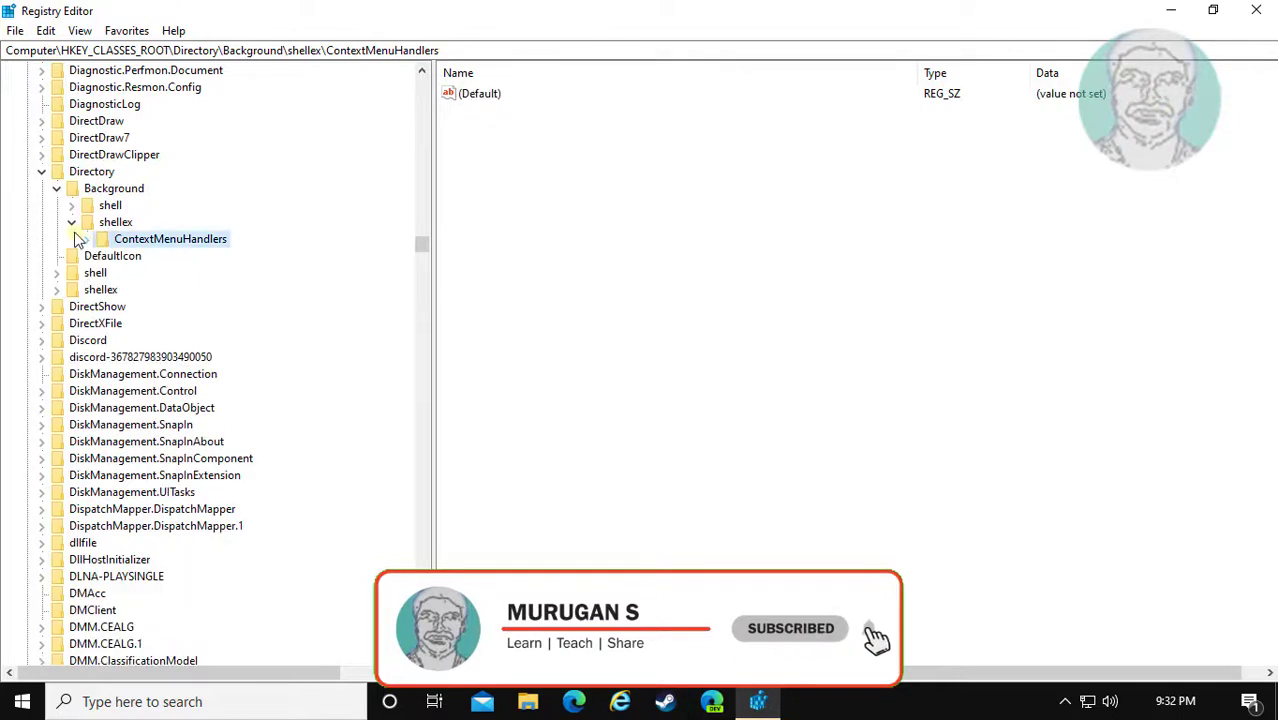
Close Registry Editor and bring up the Start menu for a restart.
click(56, 188)
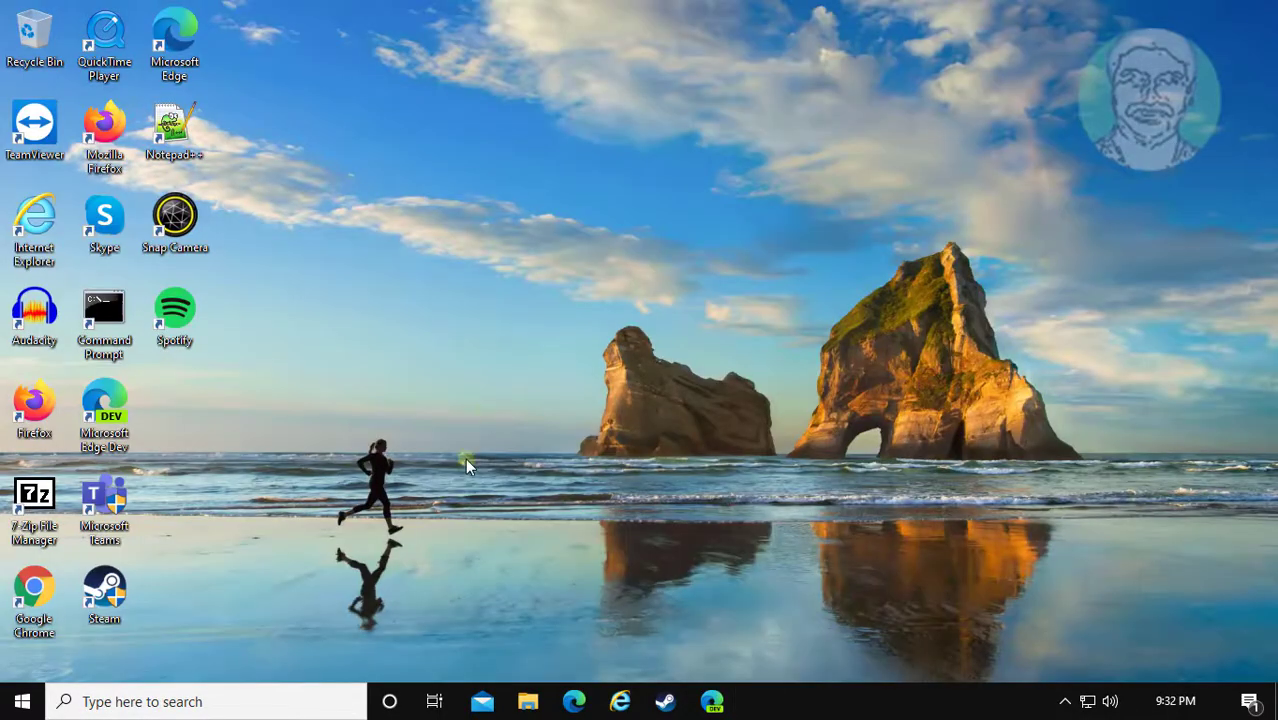
click(20, 700)
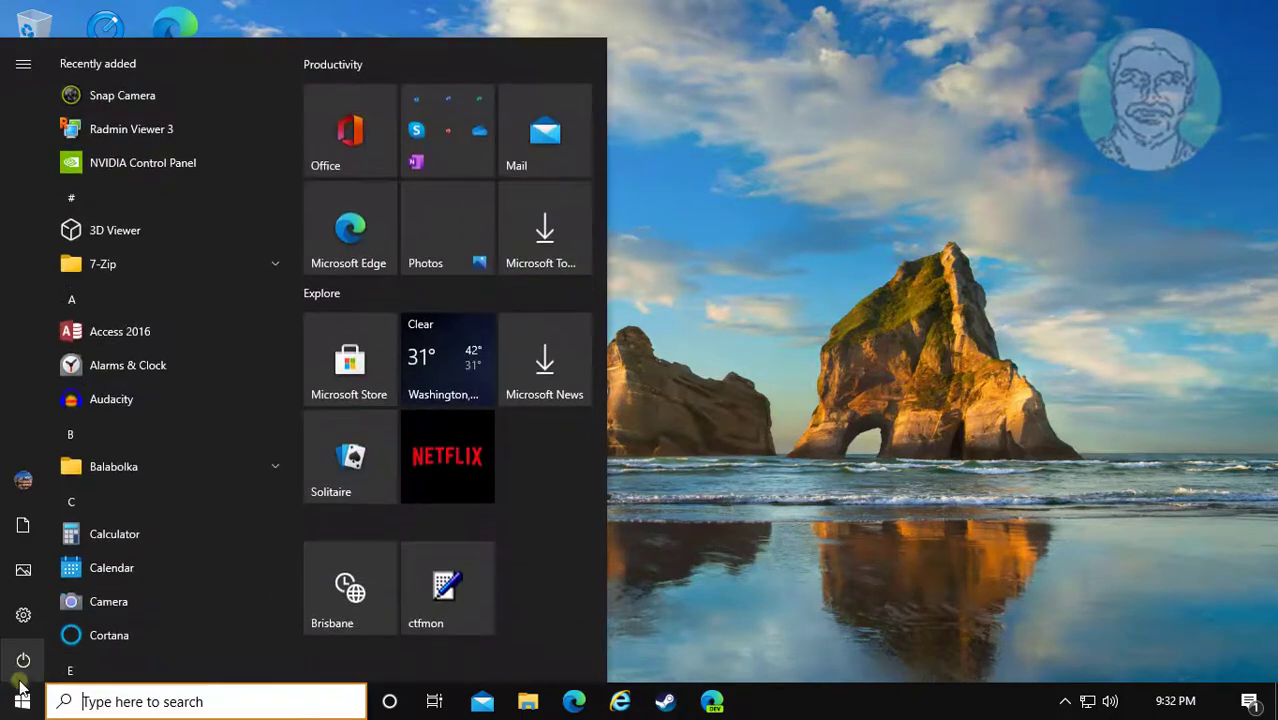
mouse_move(108, 600)
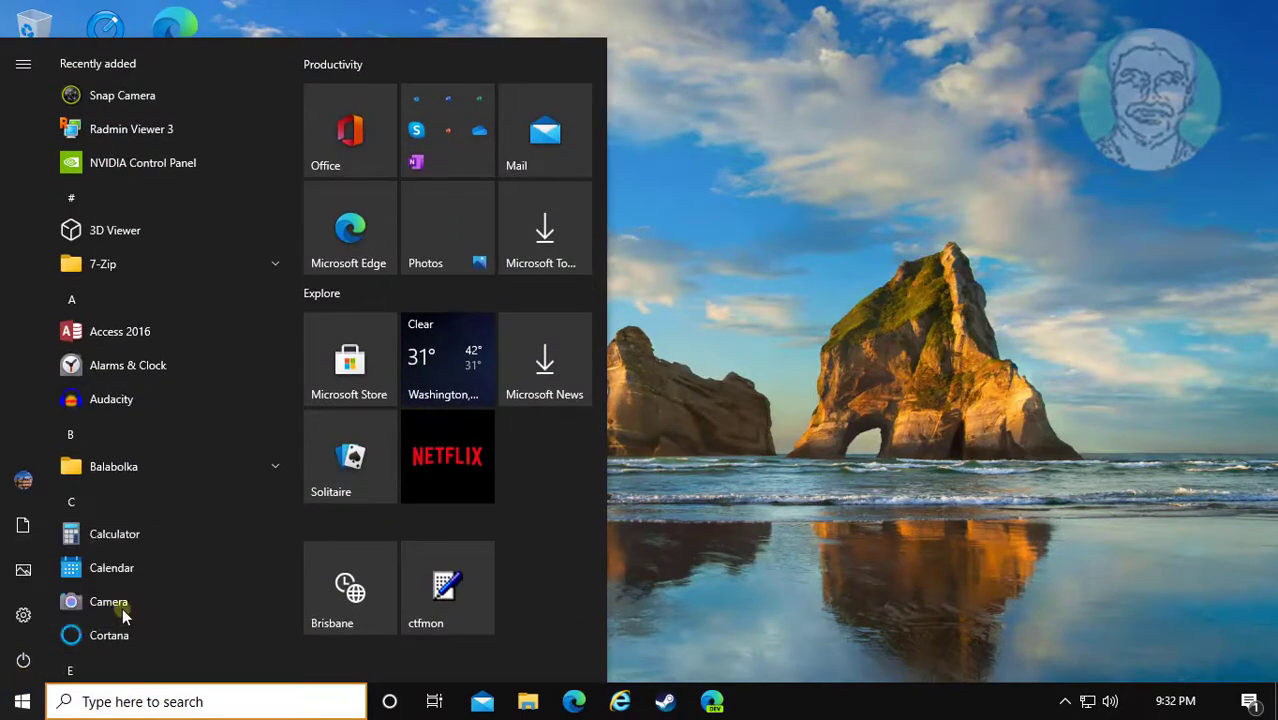